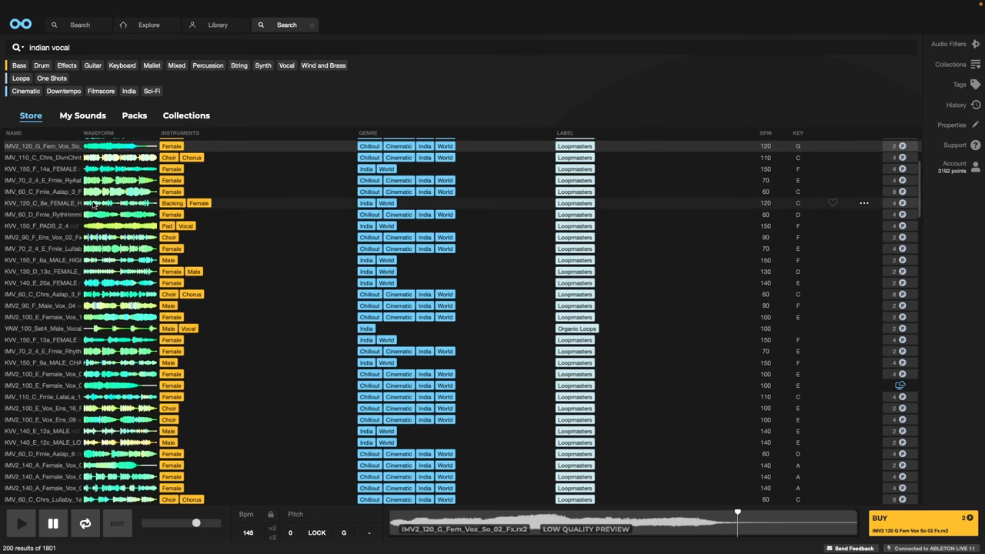
- Preview the IMV2_120_G_Fem_Vox_So_02_Fx female vocal loop from the 'indian vocal' results
left_click(92, 203)
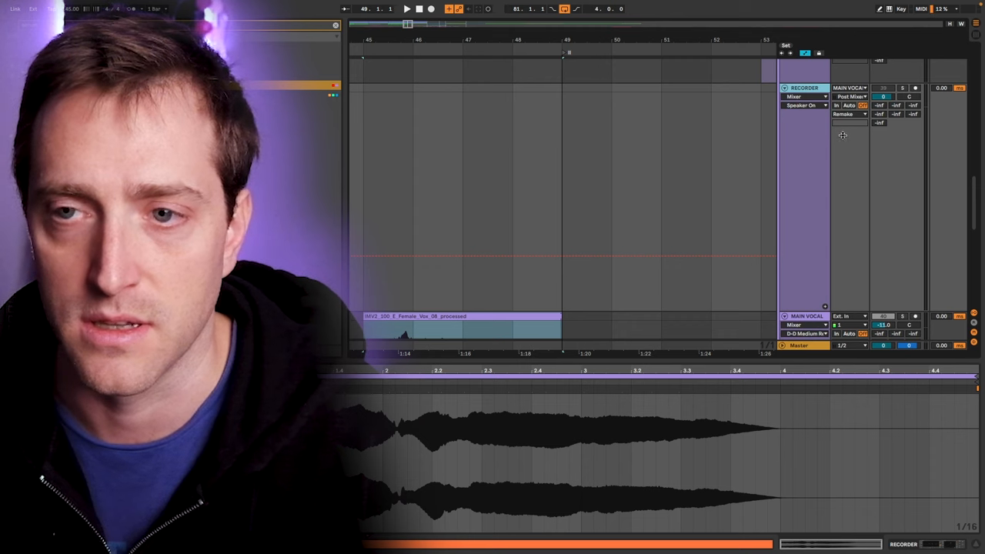
- Set the RECORDER track's input tap point for the MAIN VOCAL signal
left_click(850, 97)
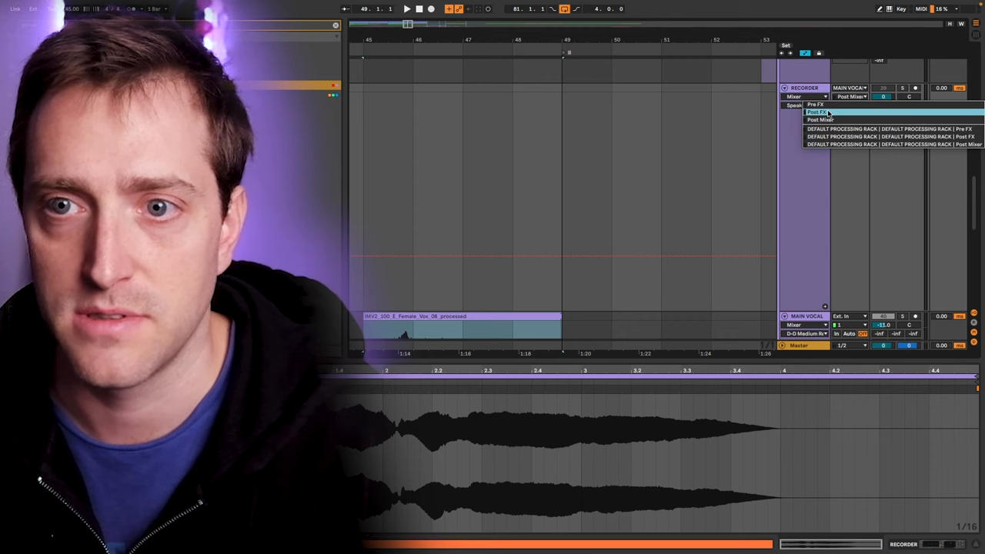
left_click(819, 111)
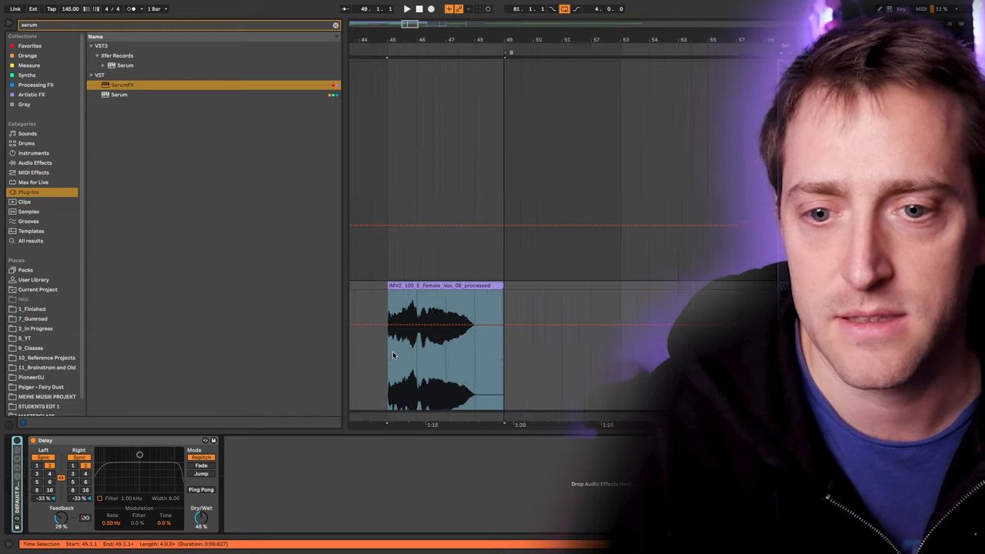
- Show the Delay parameter's automation lane and set the left delay time division
right_click(83, 520)
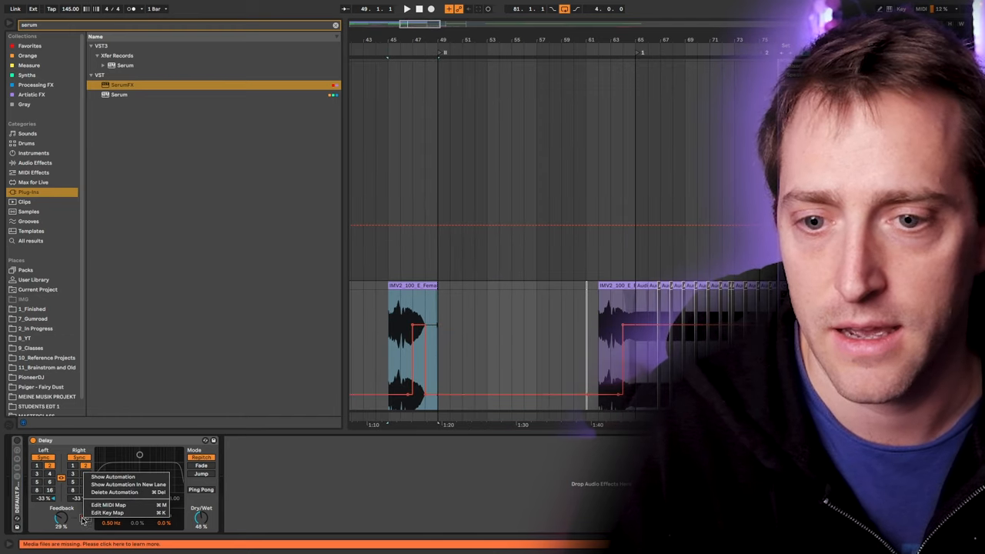
left_click(107, 504)
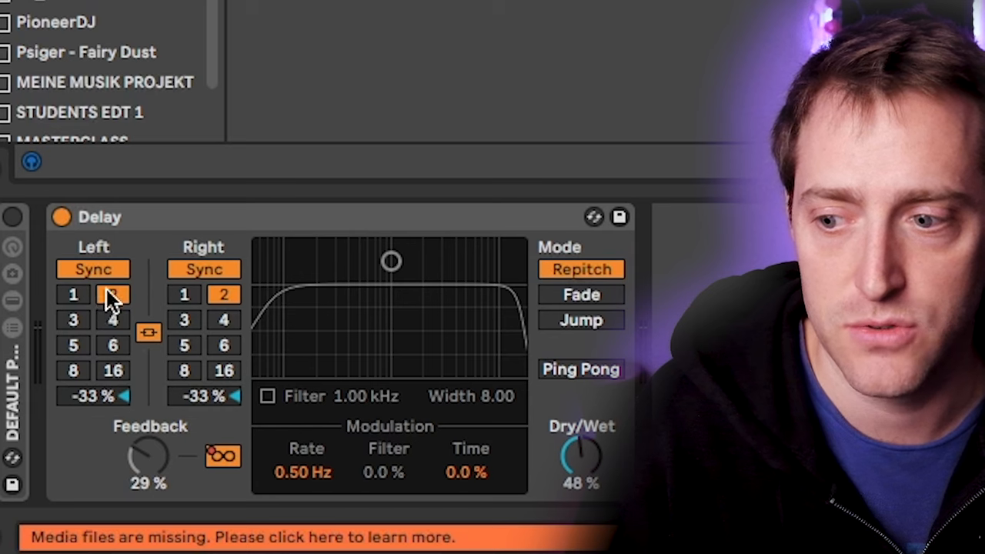
left_click(112, 295)
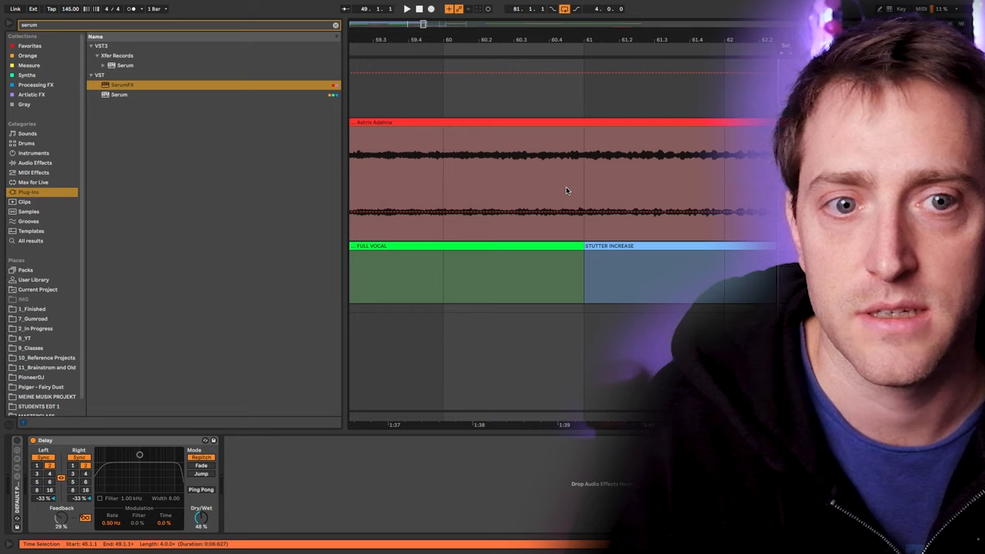
- Change the arrangement grid resolution over the Astrix Adahna reference clip
right_click(586, 158)
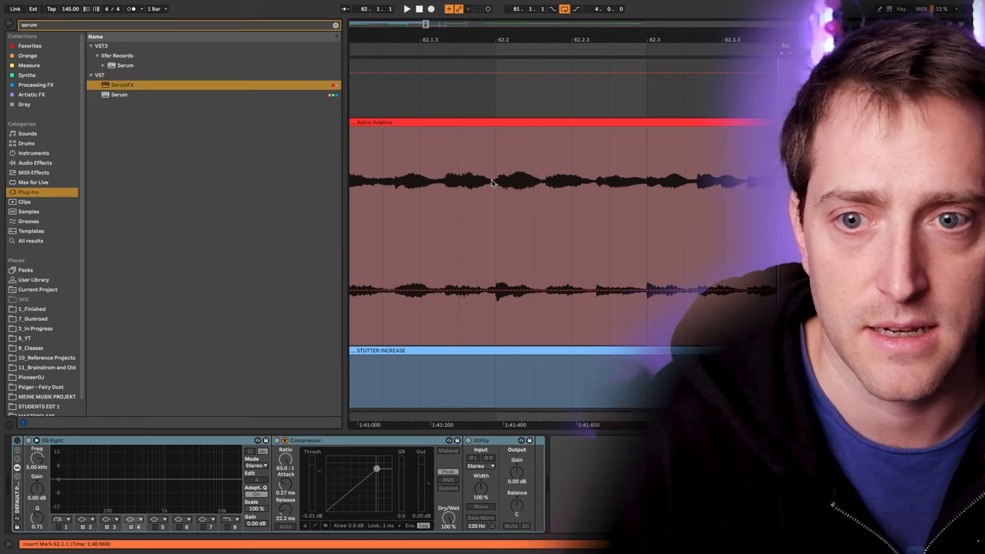
mouse_move(407, 171)
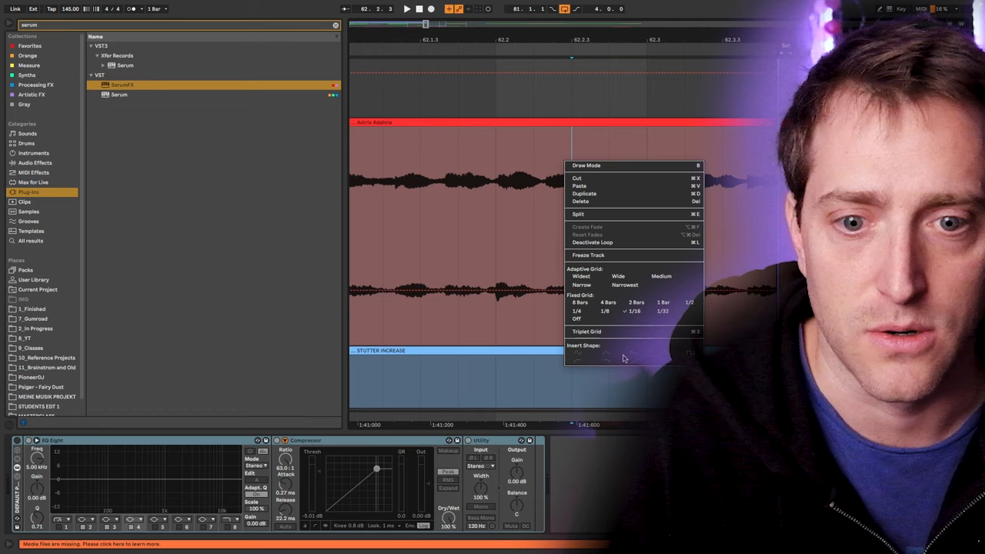
left_click(592, 334)
type("hihat")
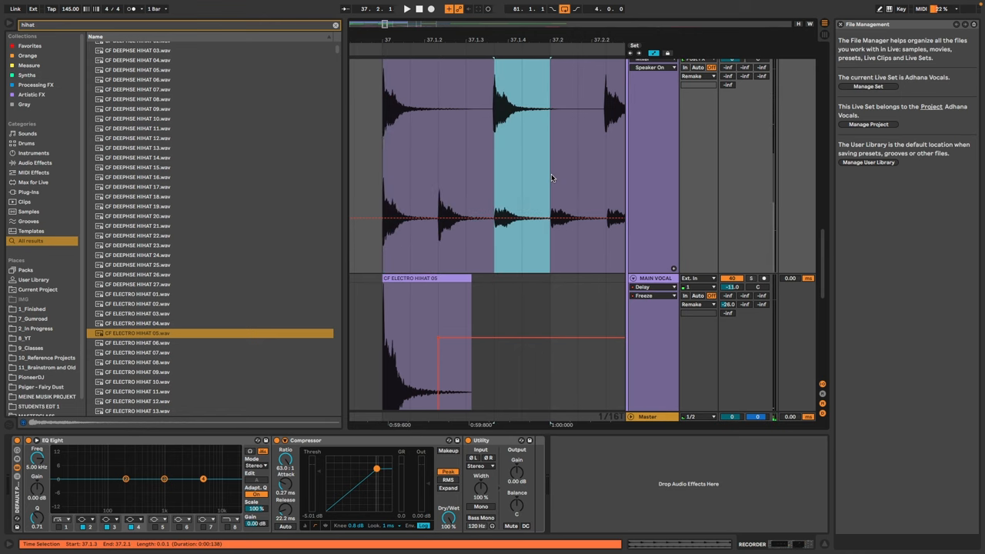
mouse_move(469, 148)
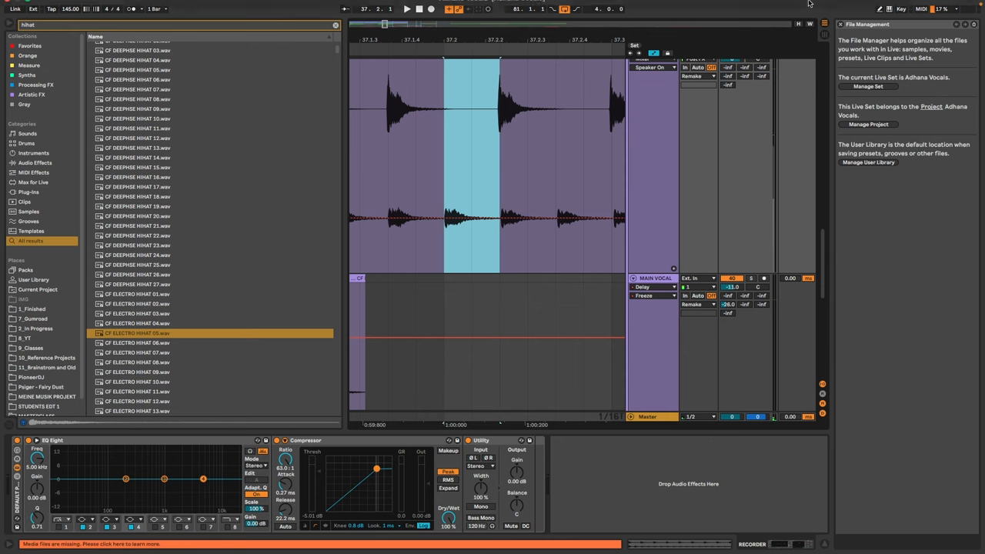
- Filter the browser to Serum plug-ins by searching 'serum'
type("serum")
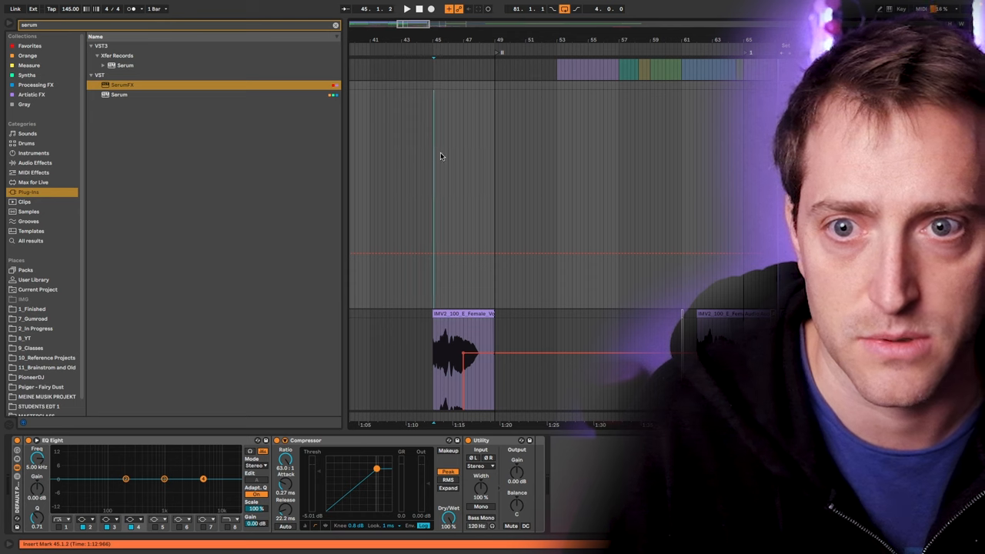
mouse_move(391, 131)
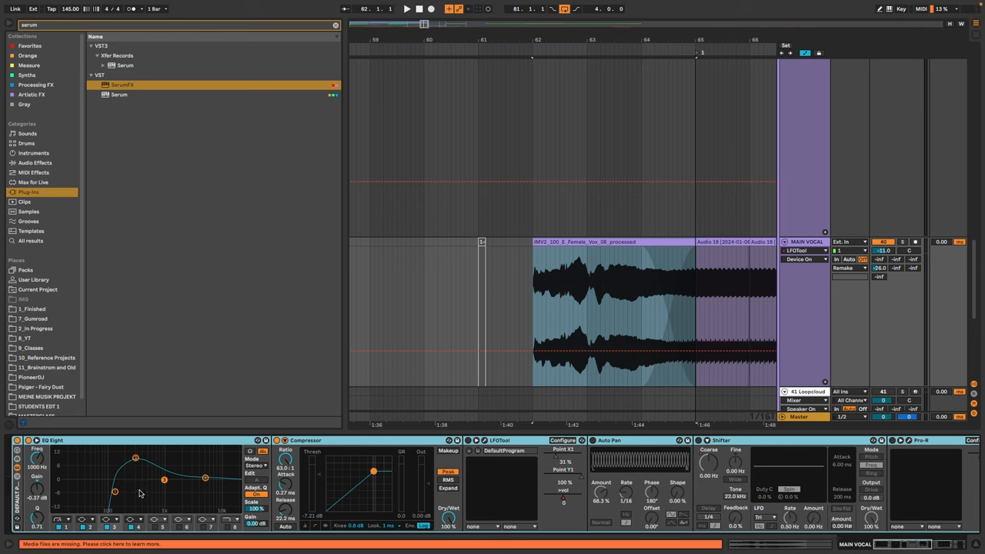
mouse_move(363, 448)
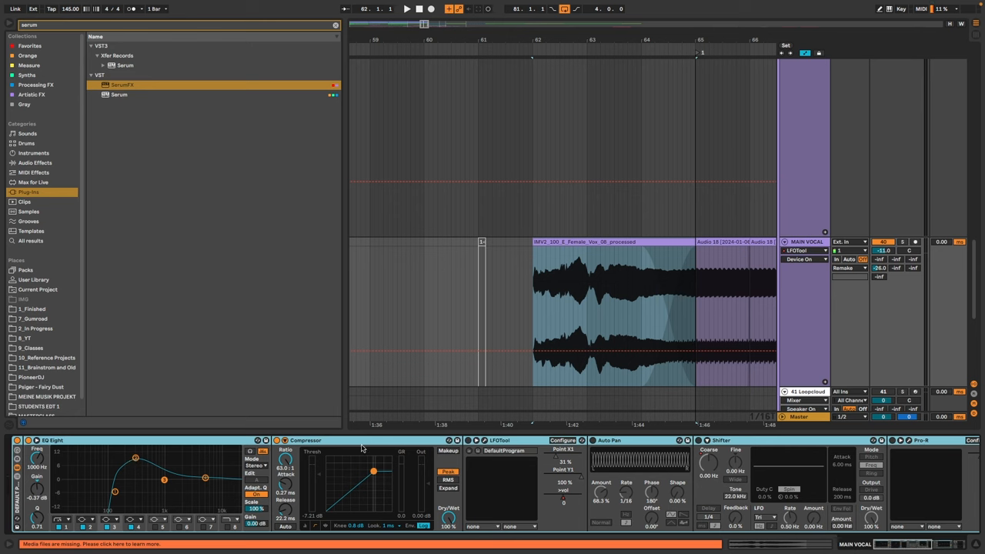
mouse_move(205, 474)
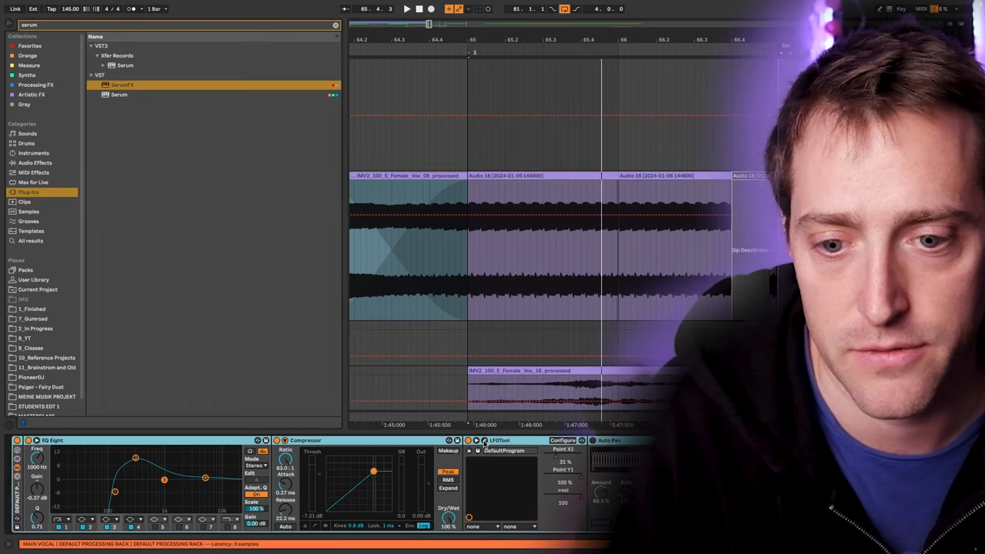
- Bring up LFOTool's editor showing the 1/16-triplet gating curve
left_click(499, 440)
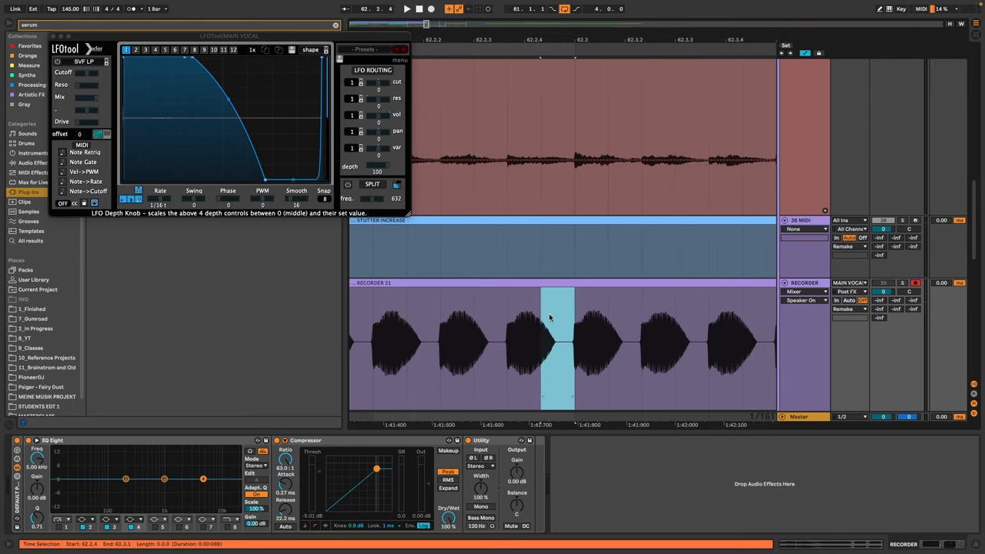
mouse_move(558, 194)
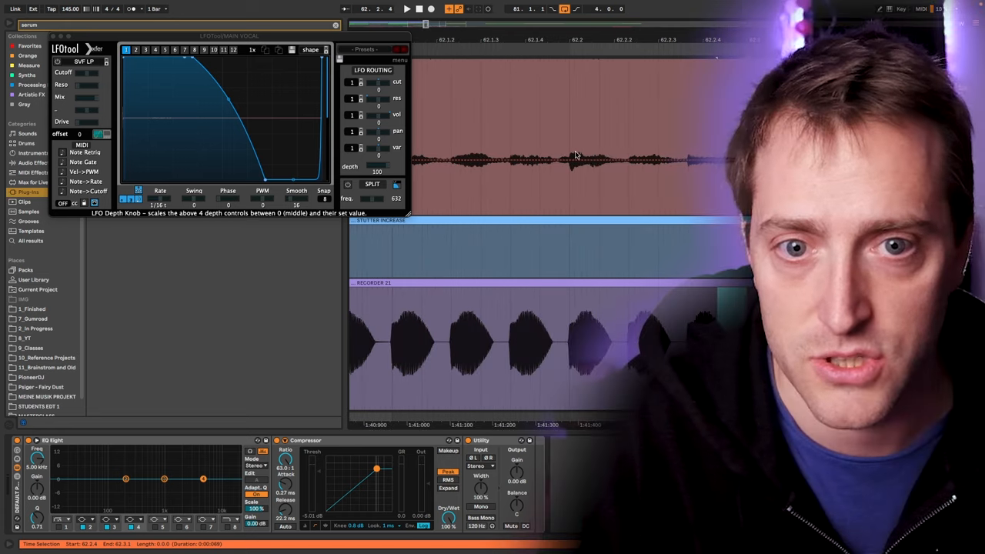
mouse_move(632, 174)
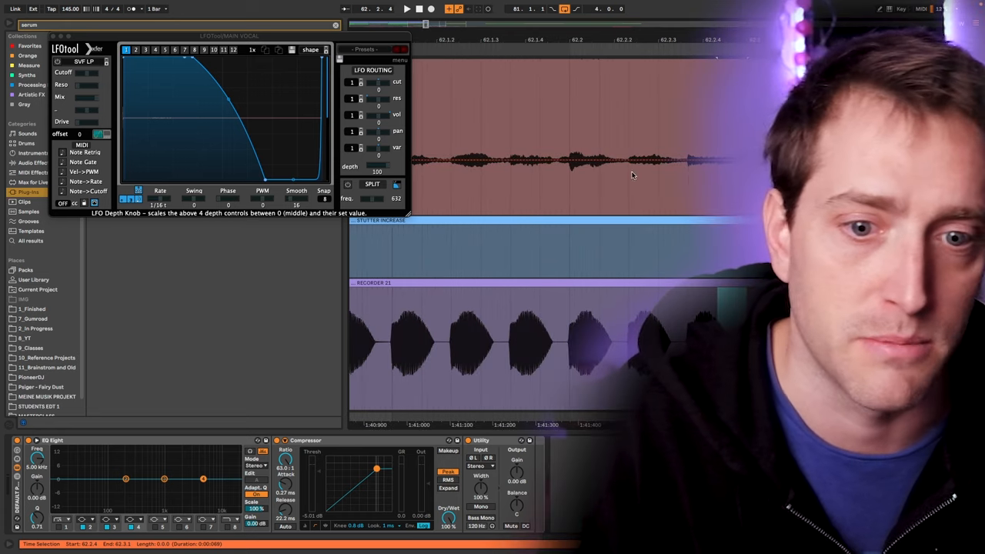
mouse_move(562, 319)
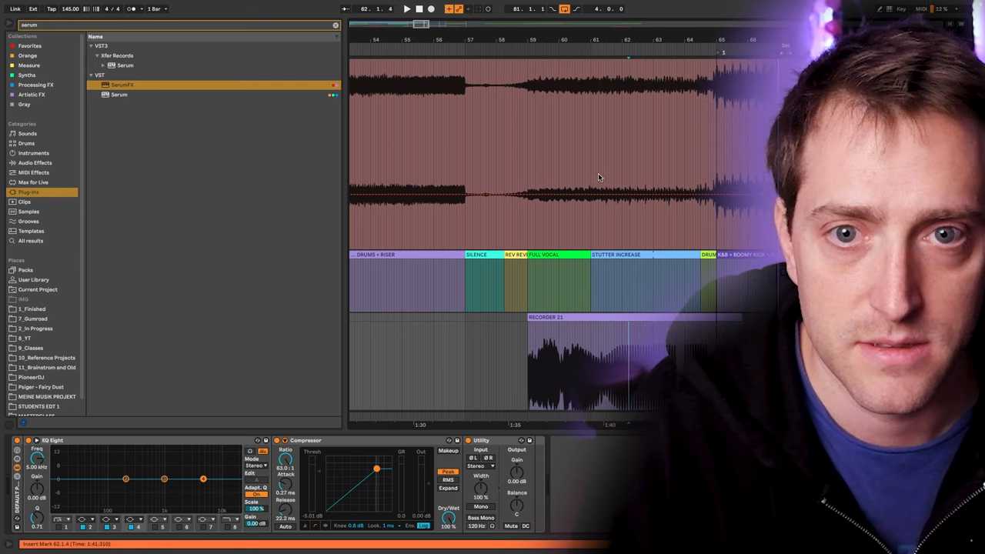
- Close LFOTool's editor and zoom the arrangement out to the full song
right_click(600, 177)
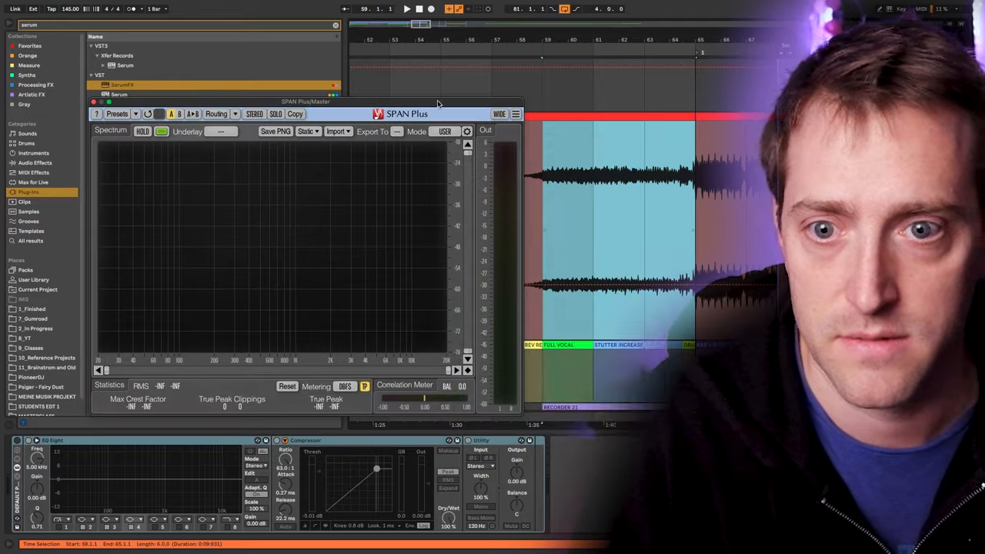
left_click(406, 9)
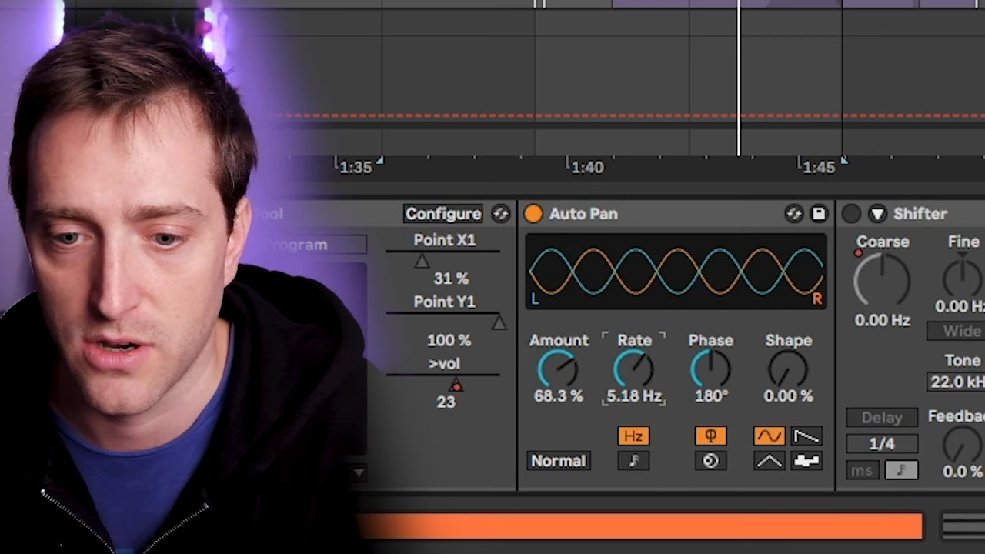
- Adjust the Auto Pan rate for the vocal's 68.3%, 180° sine sweep
left_click_drag(634, 373, 634, 354)
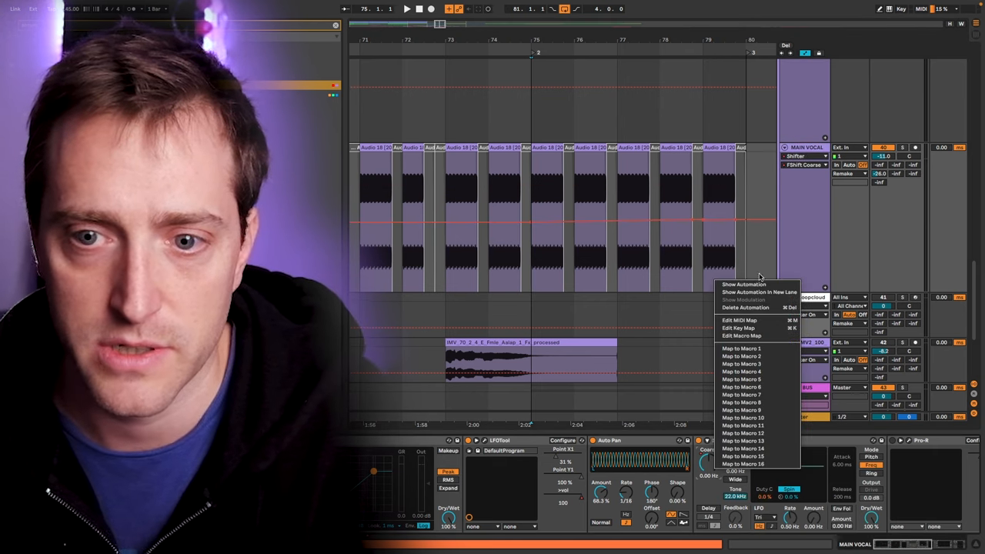
- Place a breakpoint on the Shifter coarse-frequency line rising toward 332 Hz
left_click(743, 284)
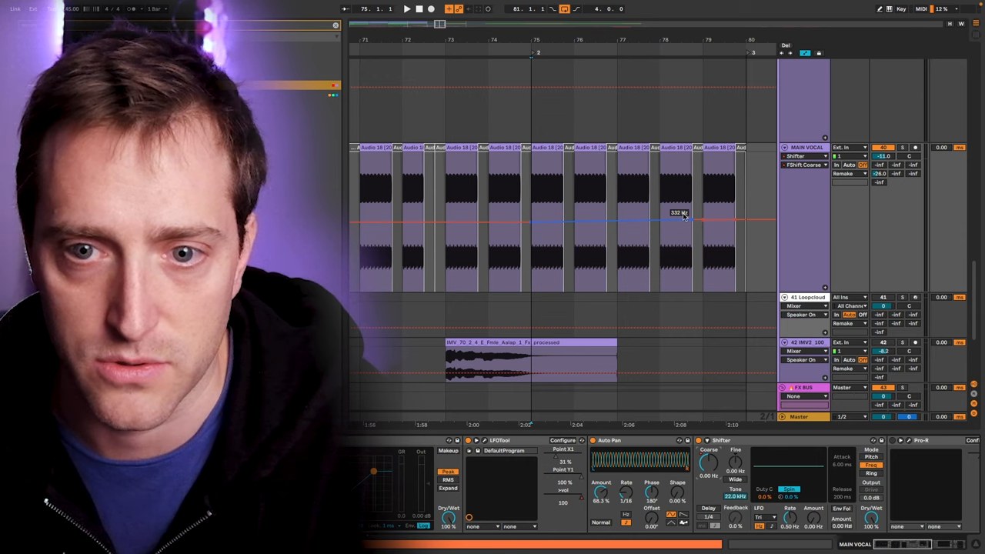